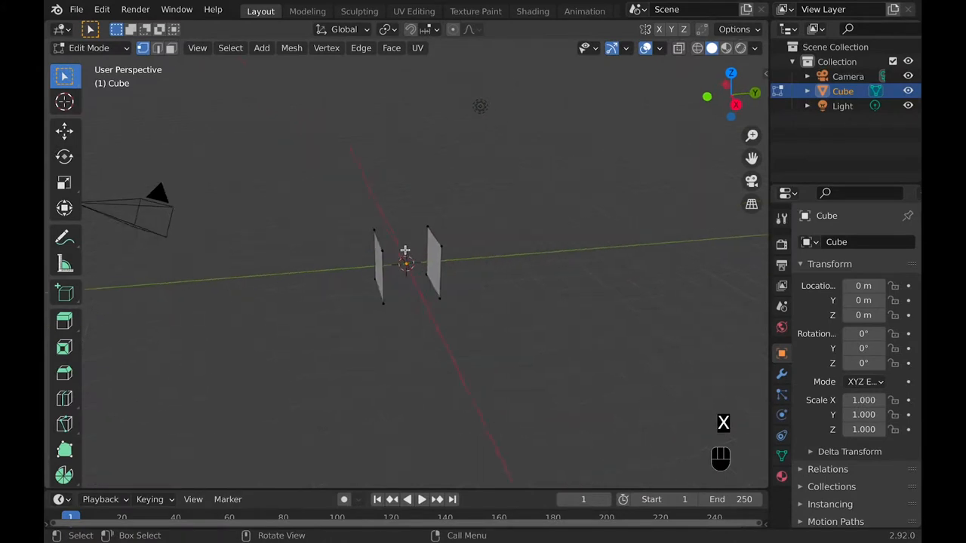
# - Delete one plane, mirror the other on Y, flatten it along Z and reposition its face
pyautogui.click(379, 268)
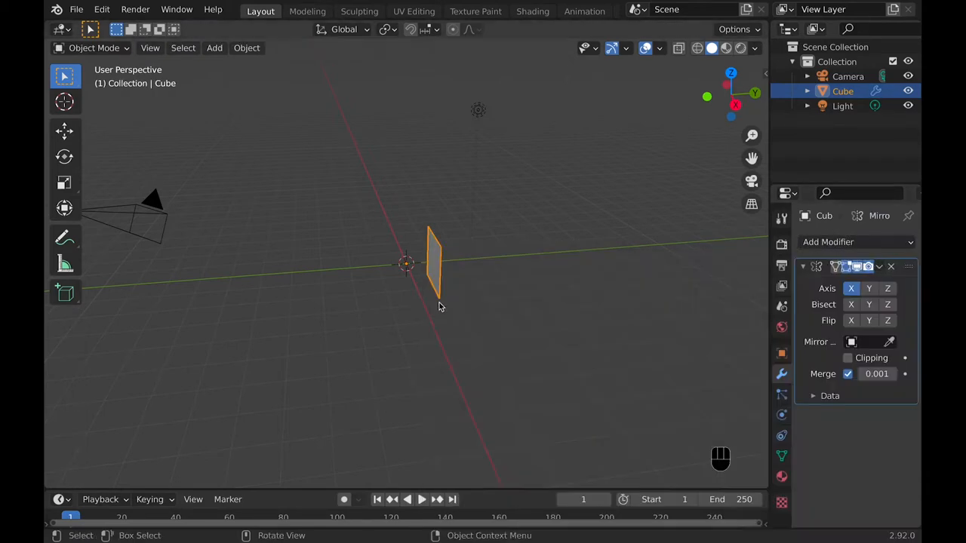
pyautogui.click(869, 288)
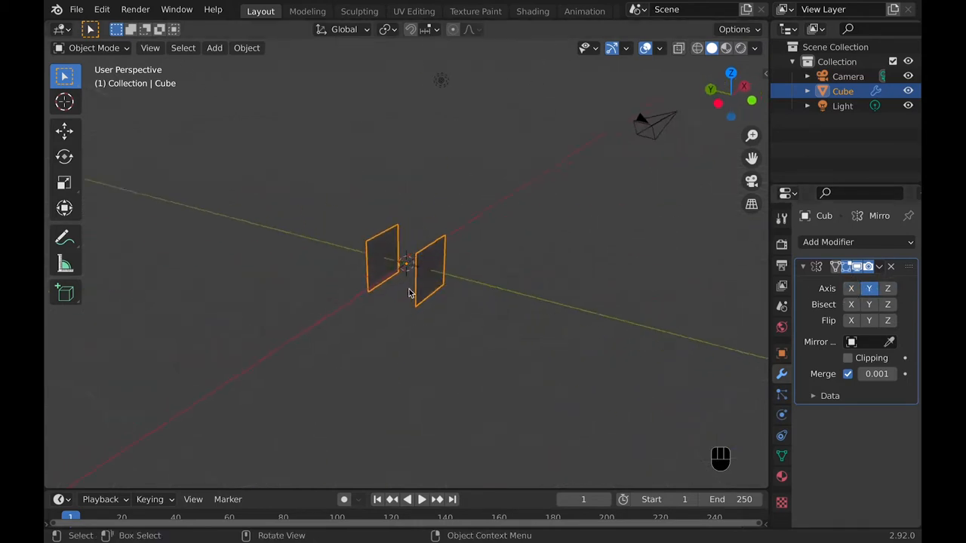
pyautogui.press('s')
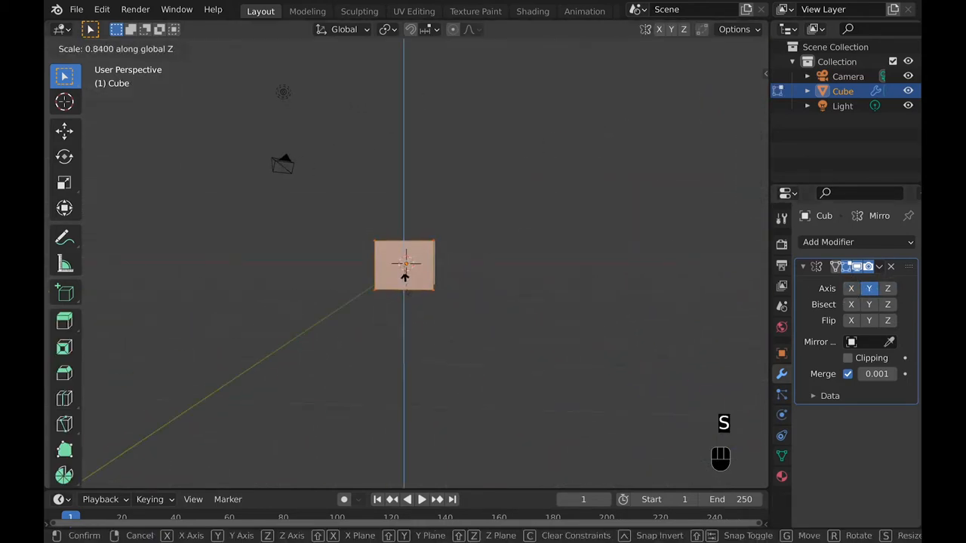
pyautogui.moveTo(404, 275)
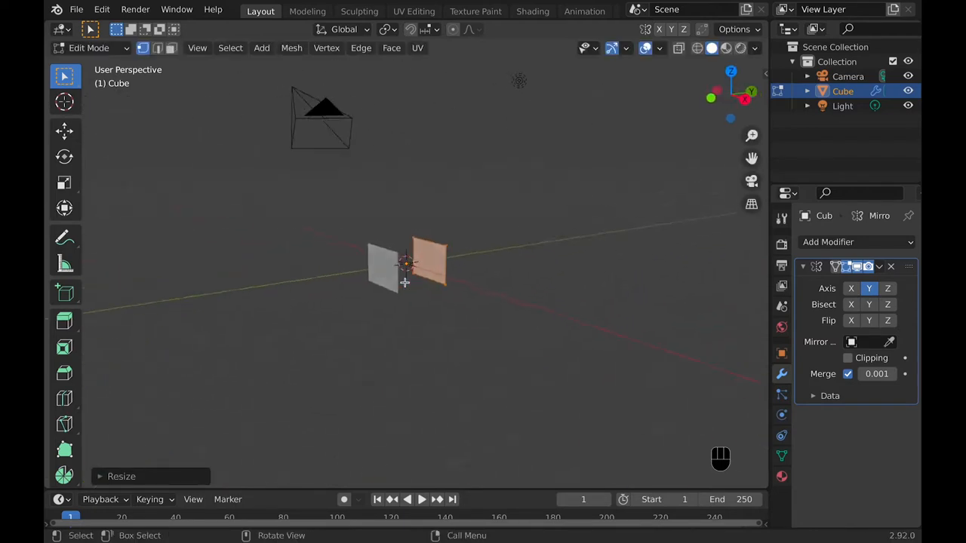
pyautogui.press('g')
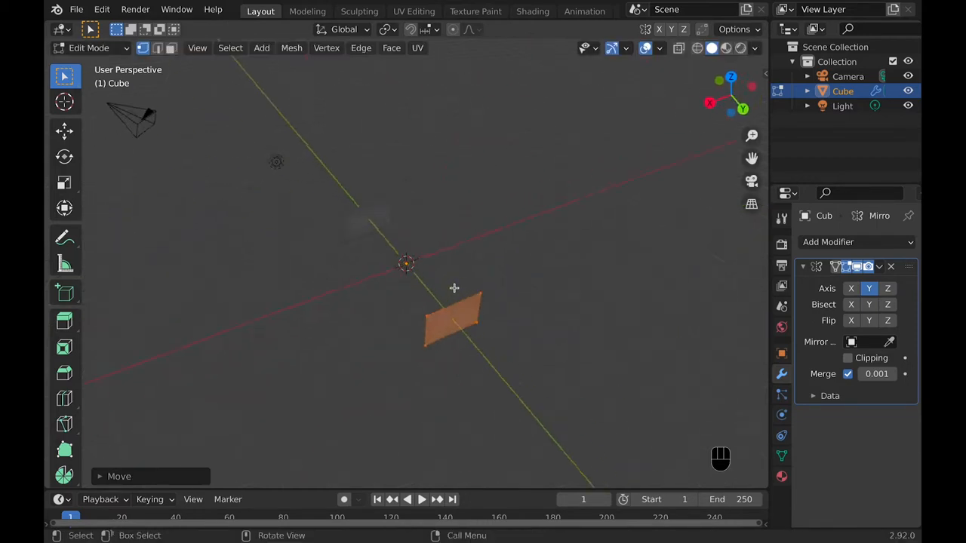
pyautogui.press('KP_1')
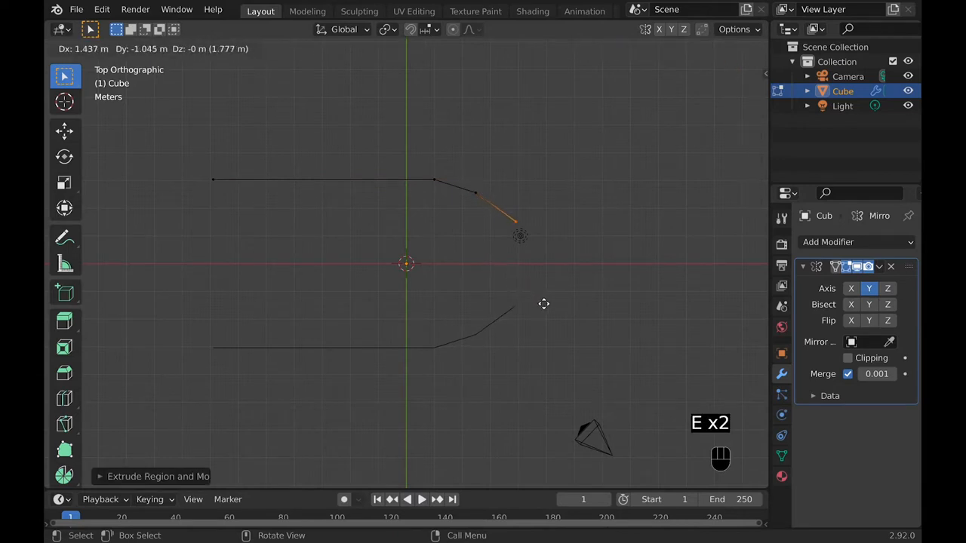
pyautogui.moveTo(555, 302)
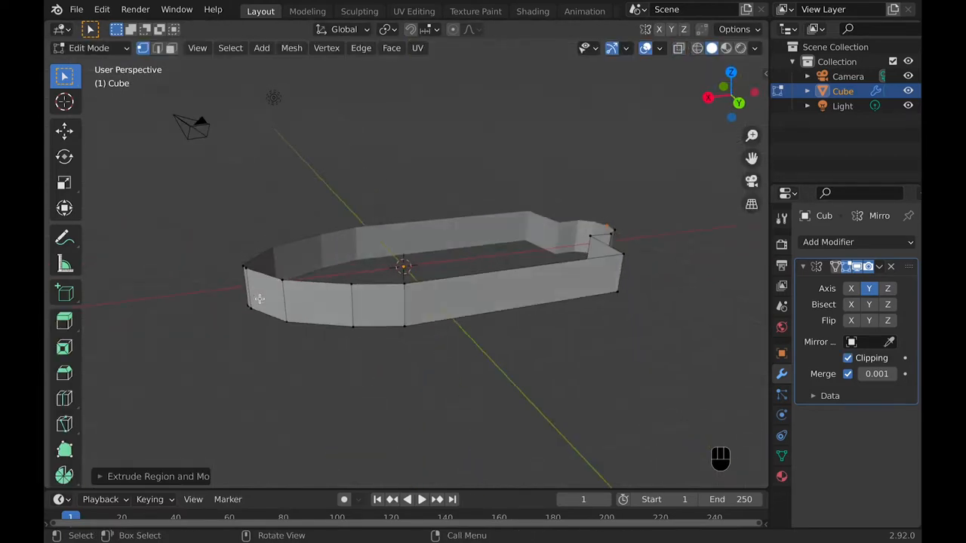
# - Shape the bow edges along the hull's length, checking in see-through side view, then review the hull
pyautogui.press('g')
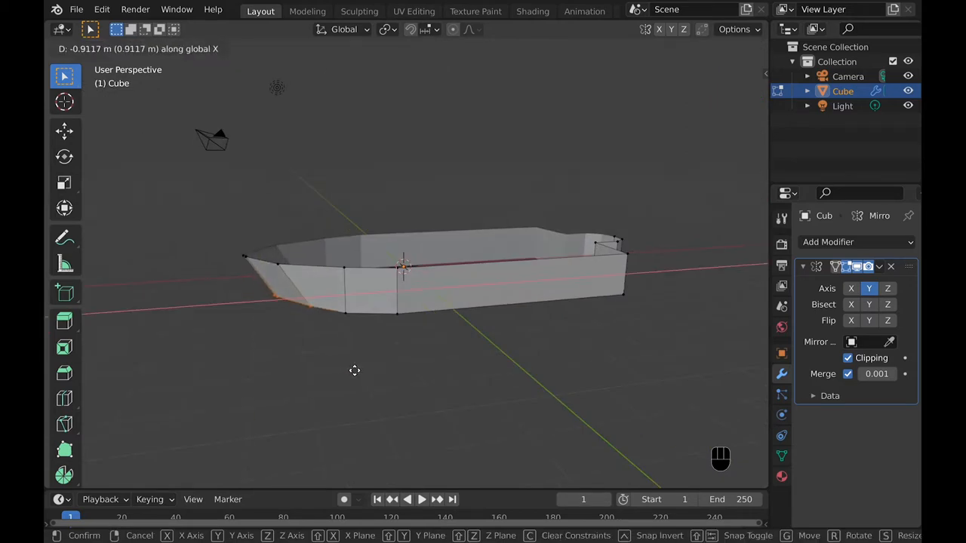
pyautogui.press('cmd+z')
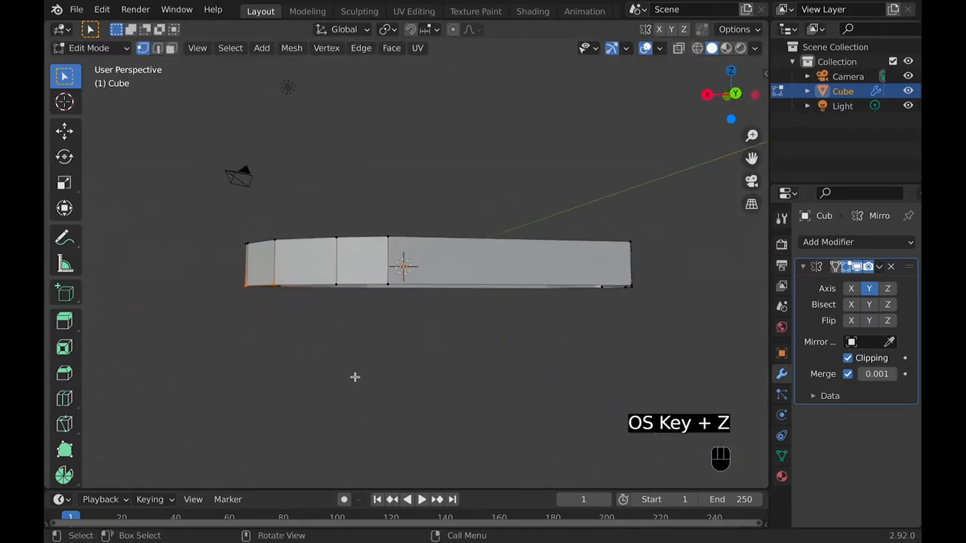
pyautogui.press('shift+z')
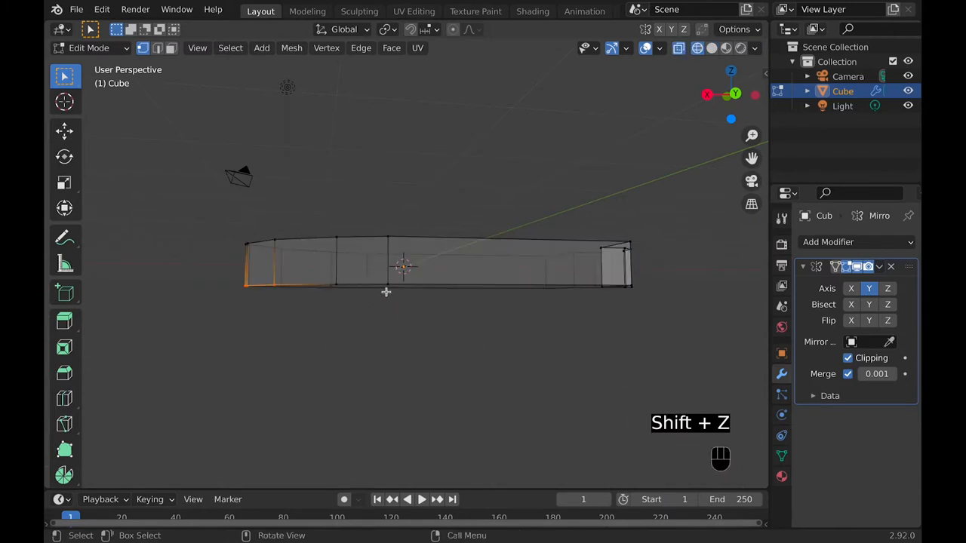
pyautogui.press('shift+z')
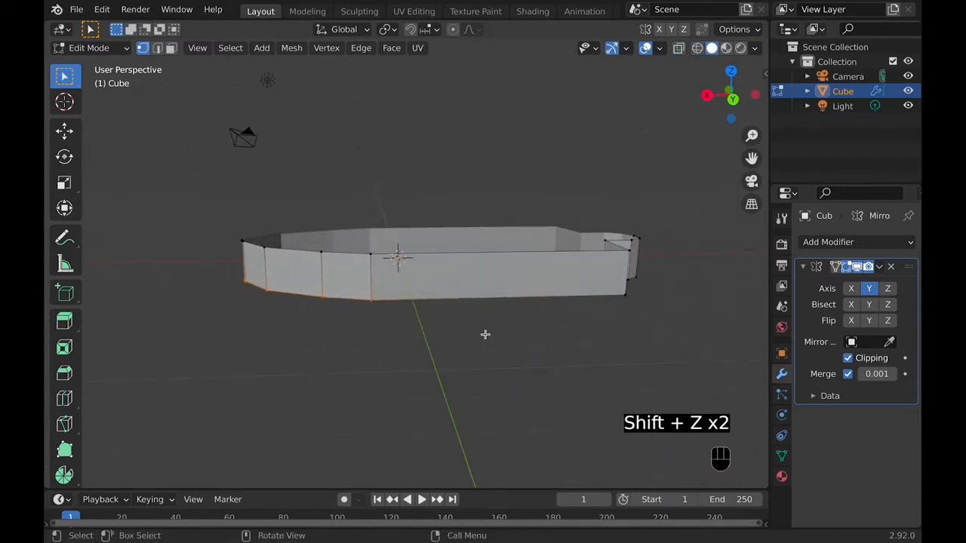
pyautogui.press('Tab')
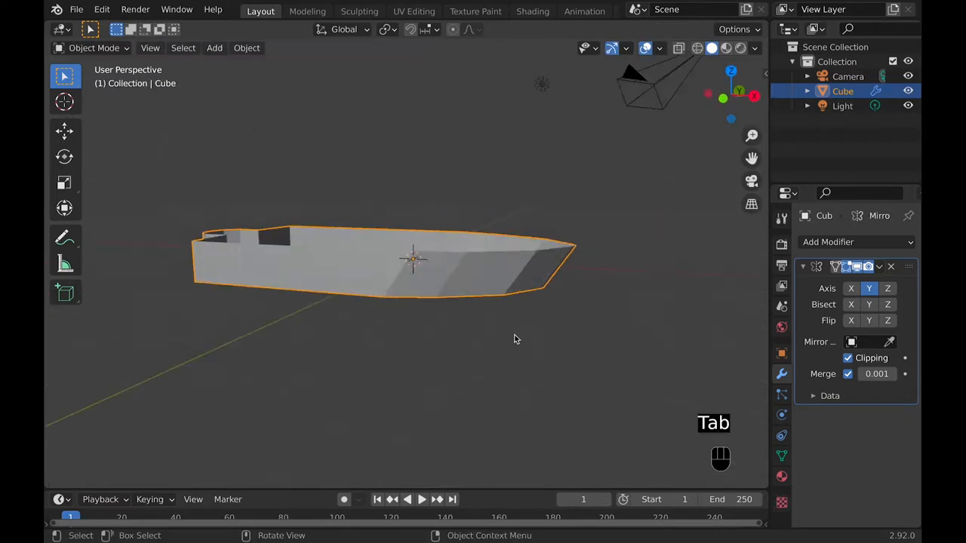
# - Extrude the hull's top edge loop and scale it inward into a deck rim
pyautogui.press('Tab')
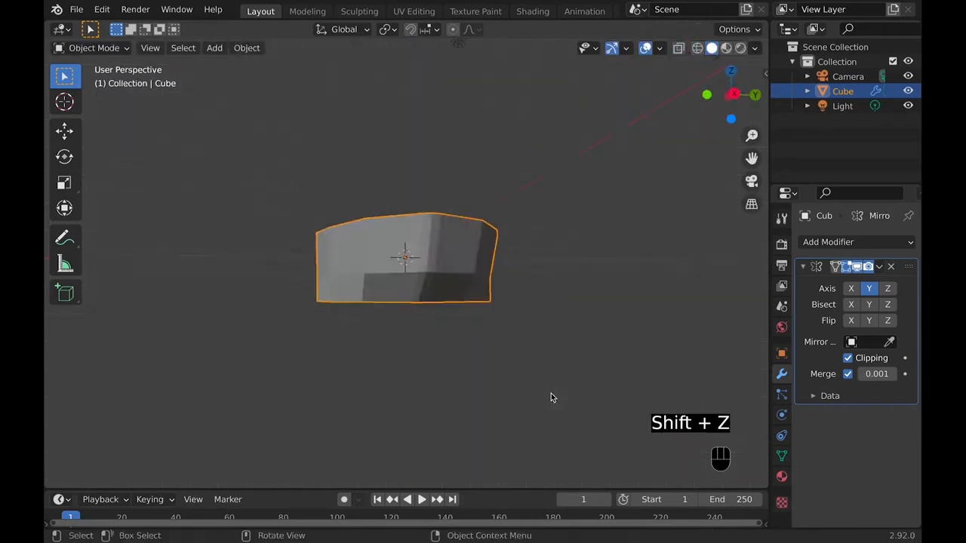
pyautogui.press('e')
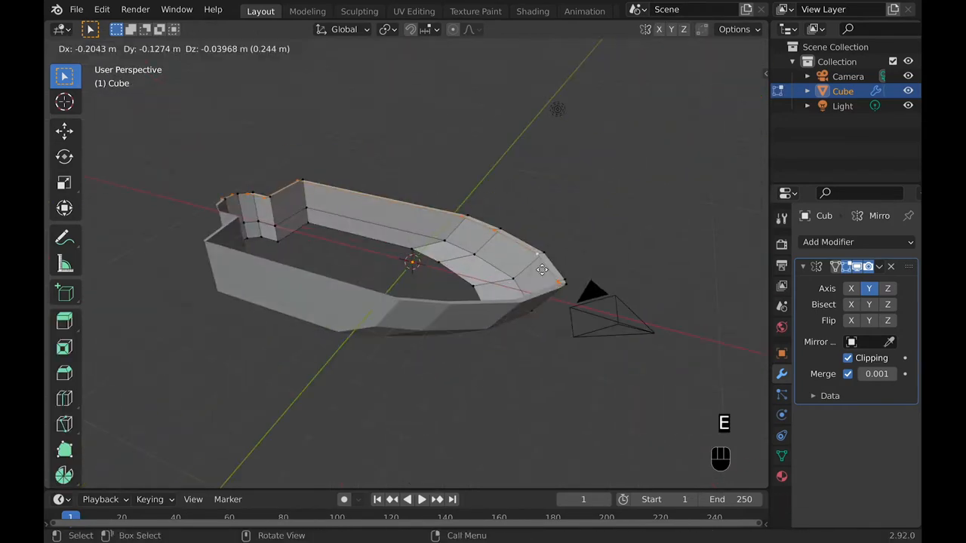
pyautogui.press('s')
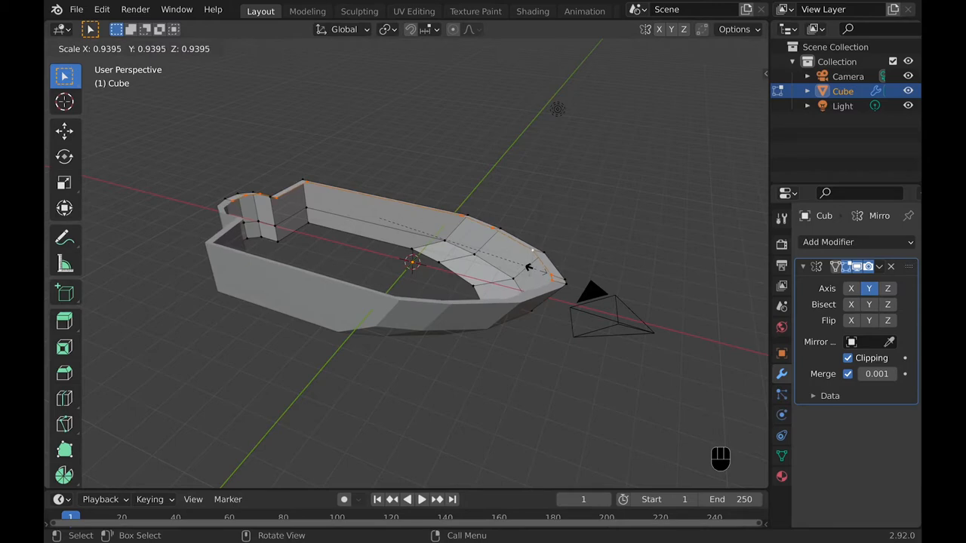
pyautogui.click(386, 29)
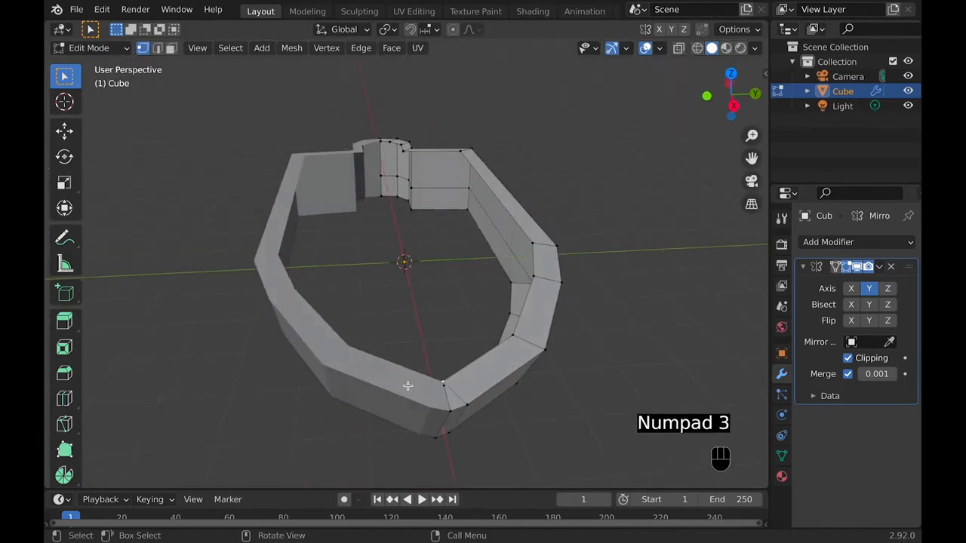
# - Adjust the hull bottom from side view and fill the triangular gap in the front deck with a face
pyautogui.press('KP_3')
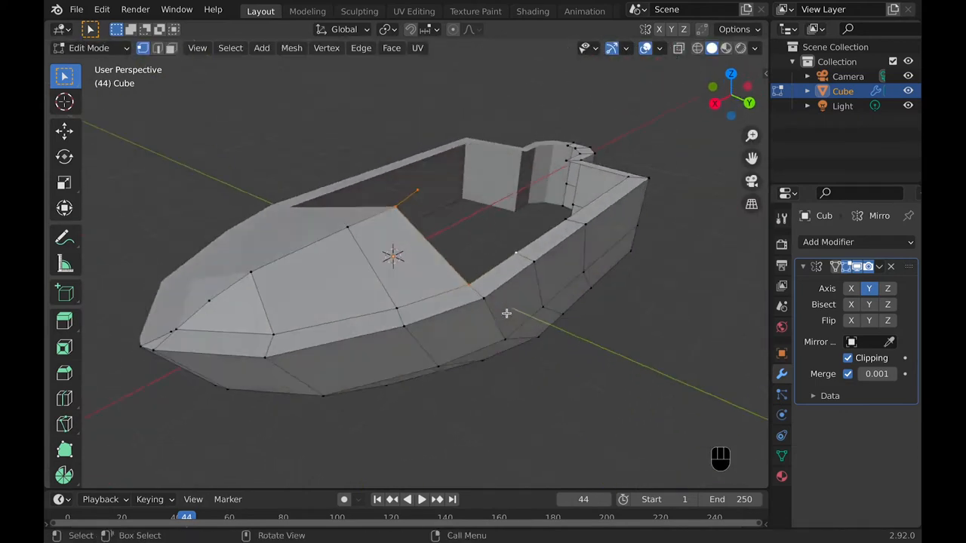
pyautogui.press('Tab')
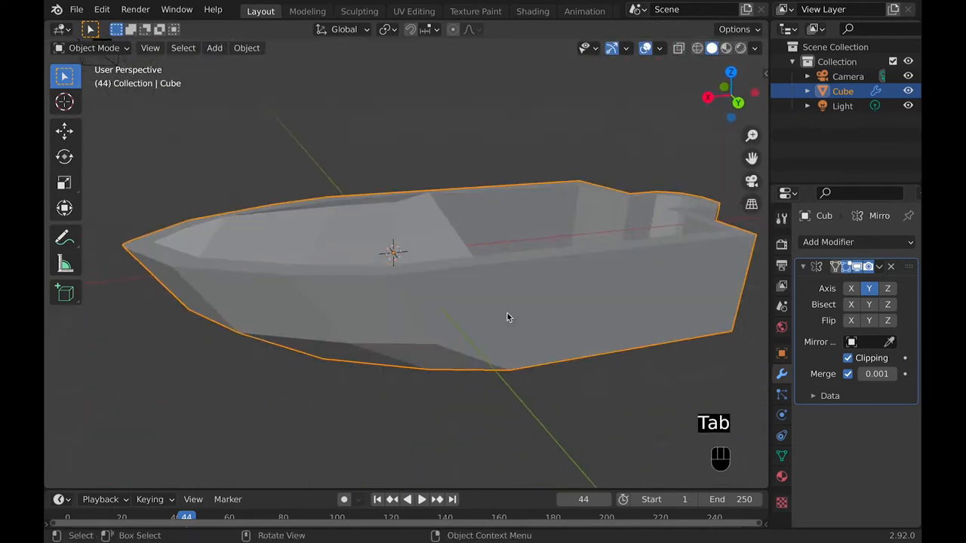
pyautogui.press('Tab')
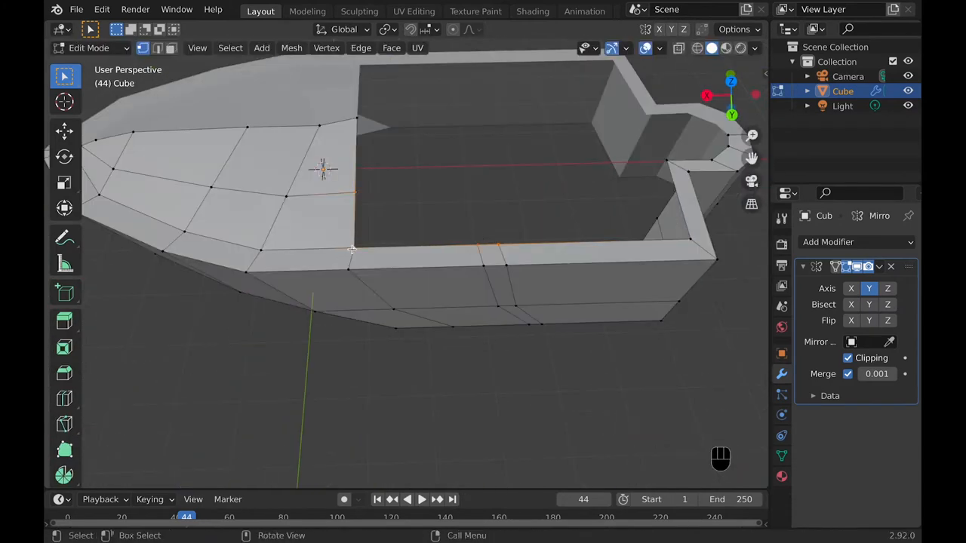
pyautogui.press('f')
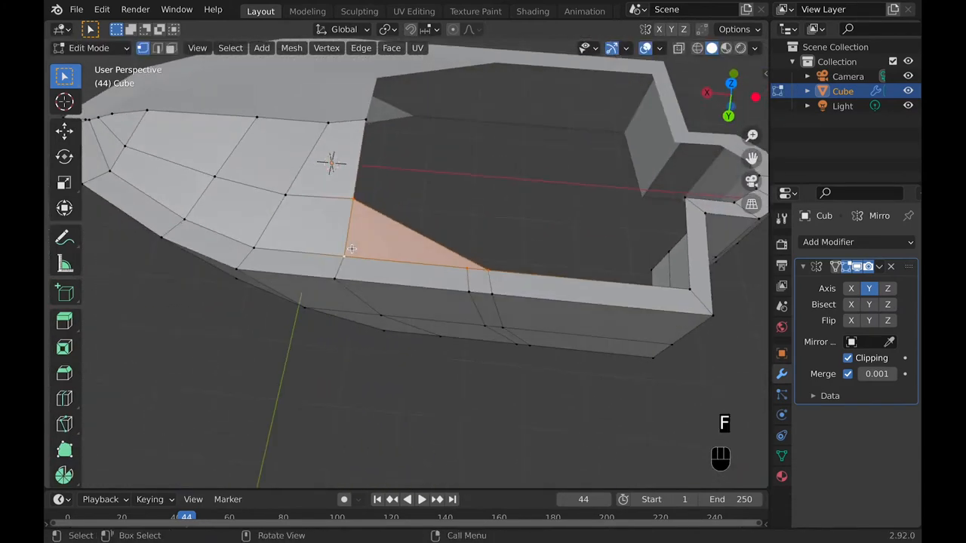
pyautogui.press('Tab')
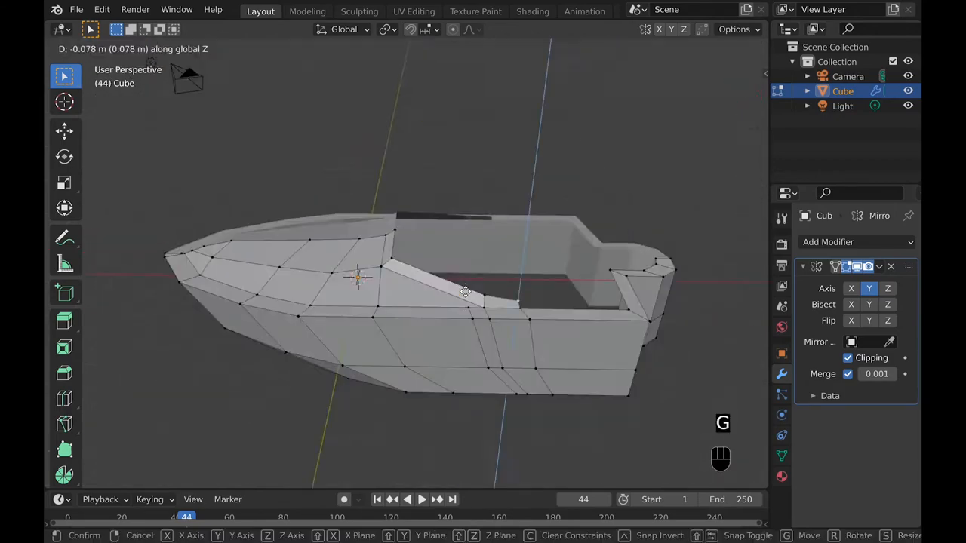
# - Lower the deck vertices slightly and raise a windshield frame above the cockpit
pyautogui.press('Tab')
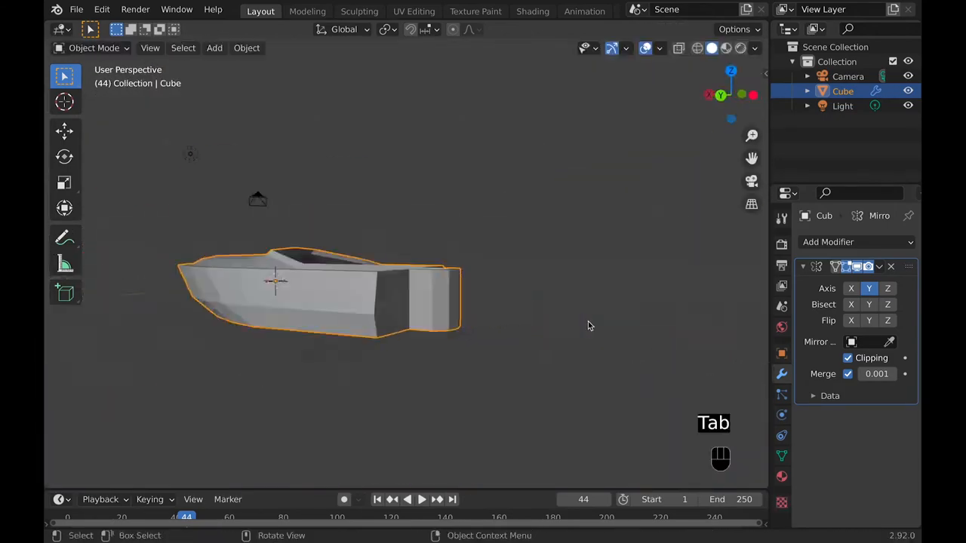
pyautogui.press('Tab')
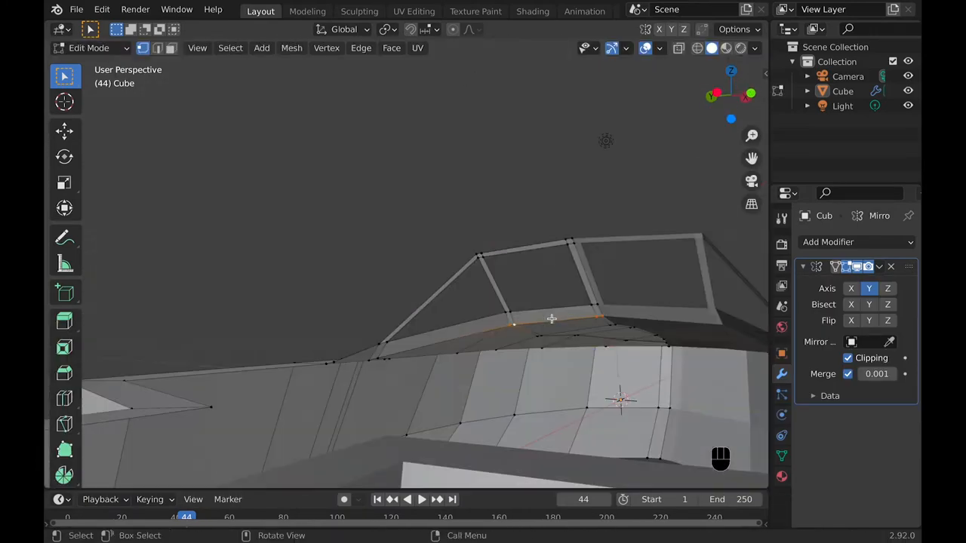
# - Extrude a dashboard block from the deck edges beneath the windshield frame
pyautogui.moveTo(551, 317); pyautogui.dragTo(389, 320)
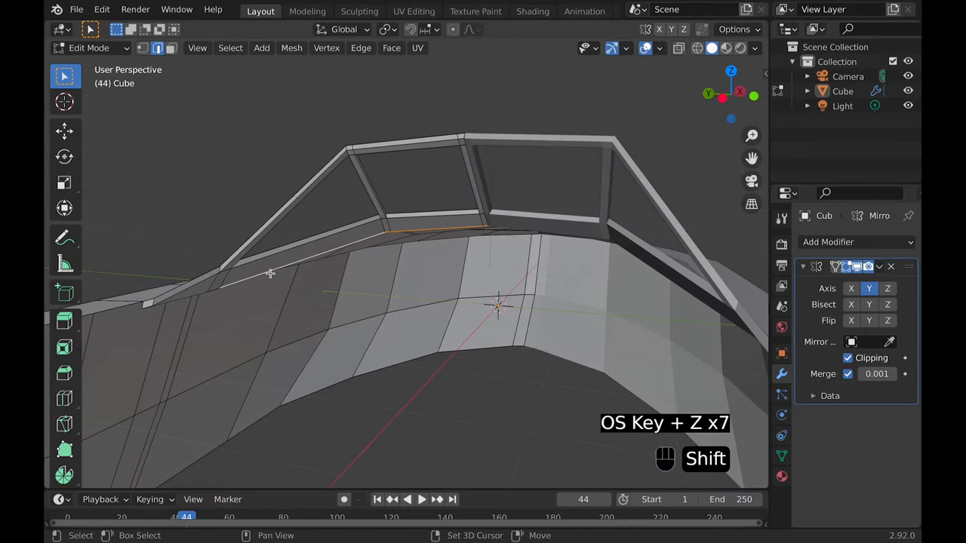
pyautogui.press('e')
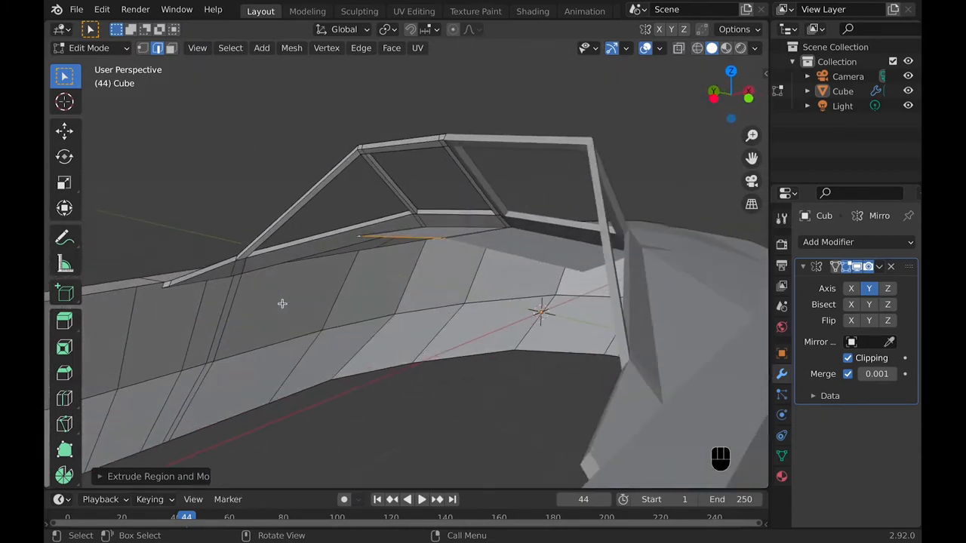
pyautogui.press('e')
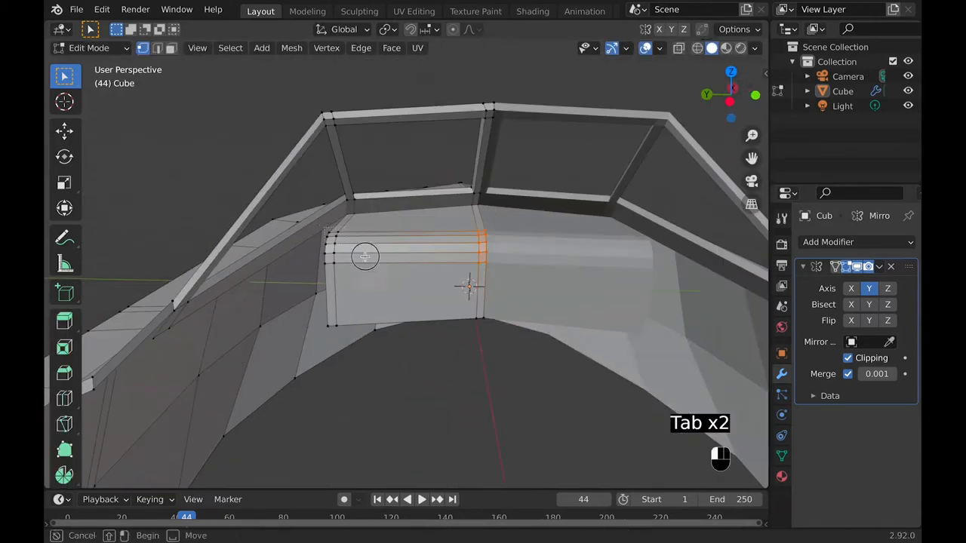
# - Merge the dashboard's stray vertices so it joins the deck cleanly
pyautogui.press('Tab')
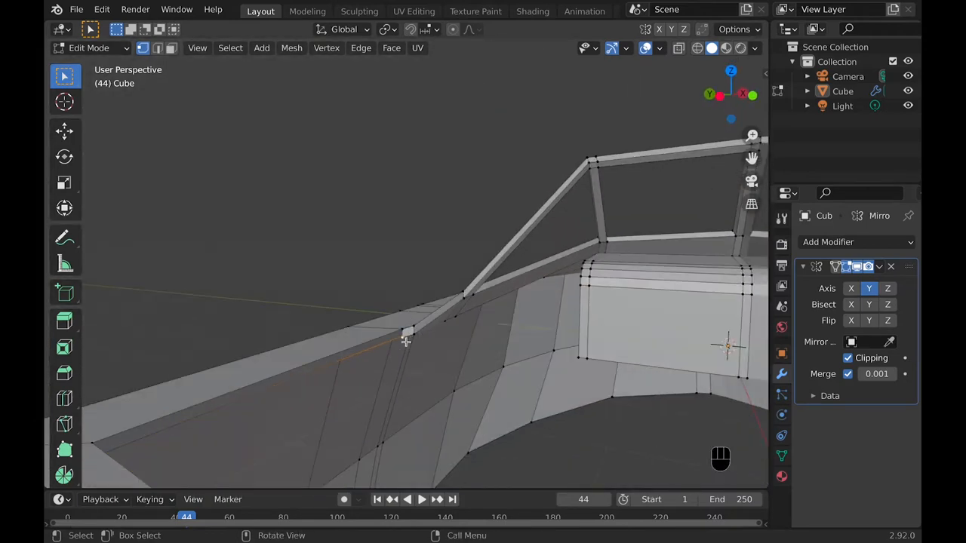
pyautogui.press('m')
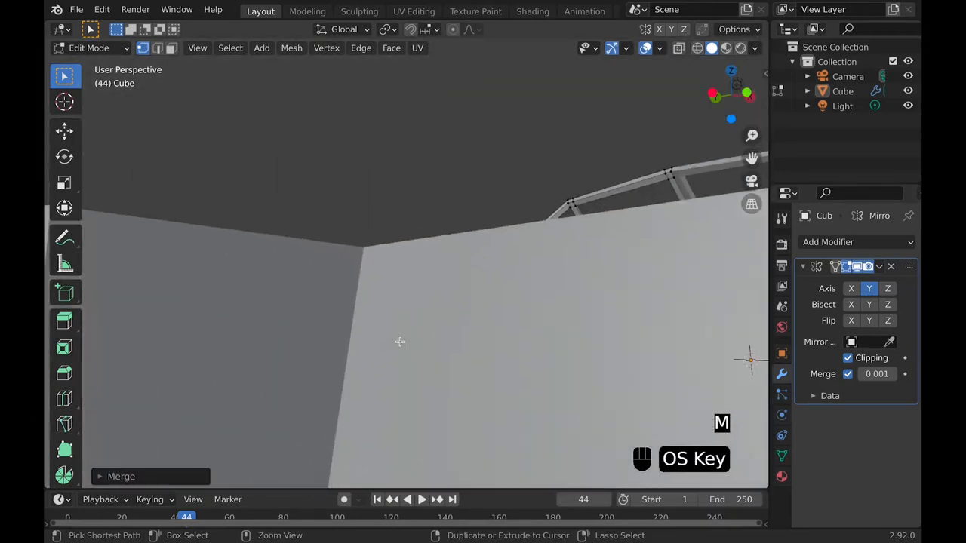
pyautogui.press('Tab')
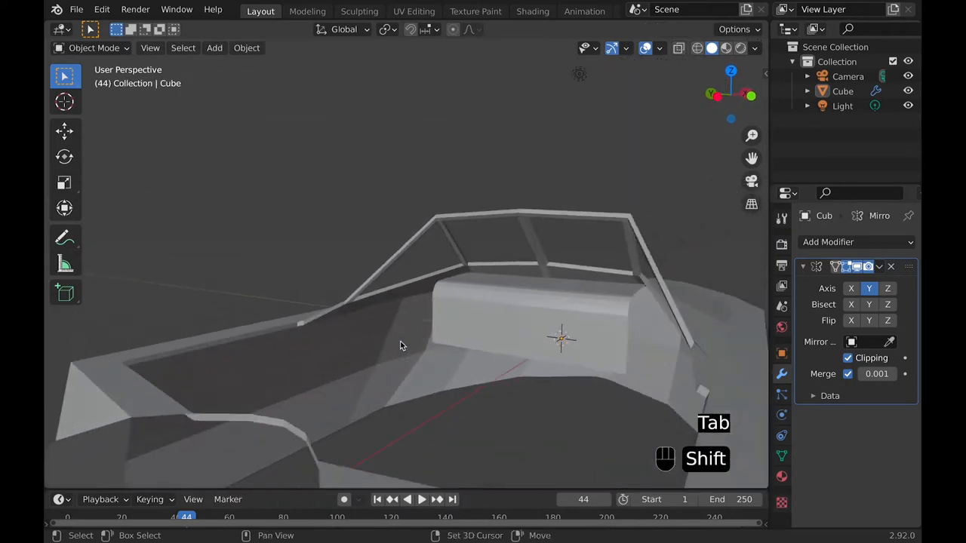
pyautogui.press('Tab')
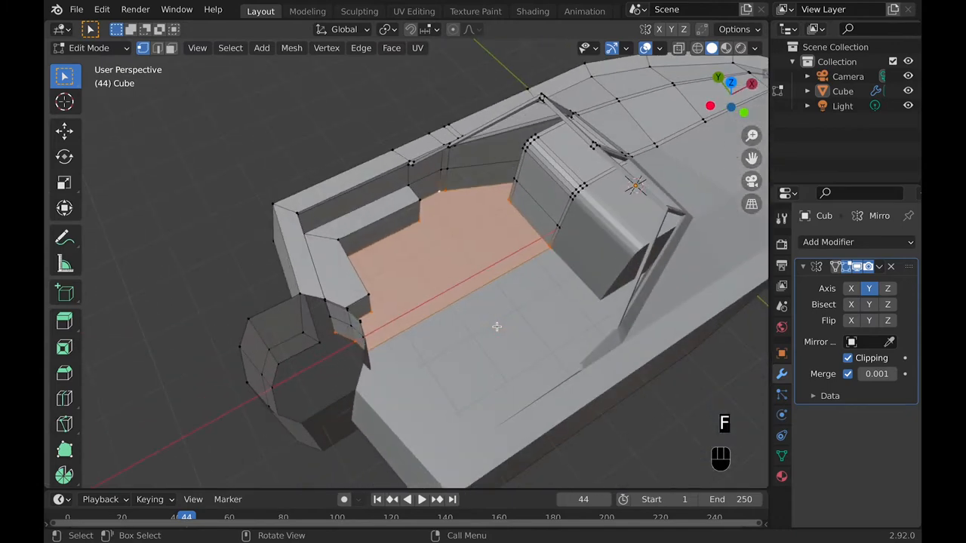
# - Fill the cockpit floor and console faces, undo a mistake and review the whole boat
pyautogui.press('Tab')
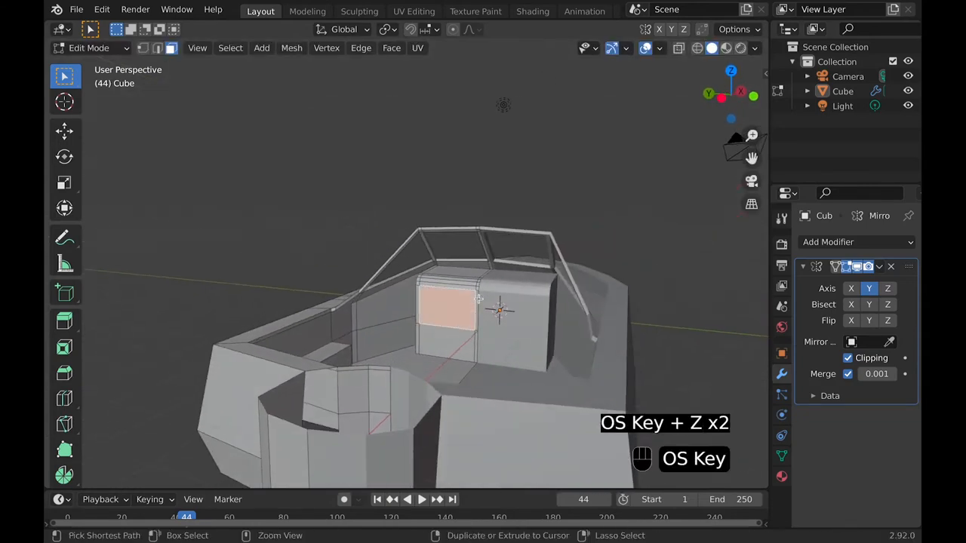
pyautogui.press('Tab')
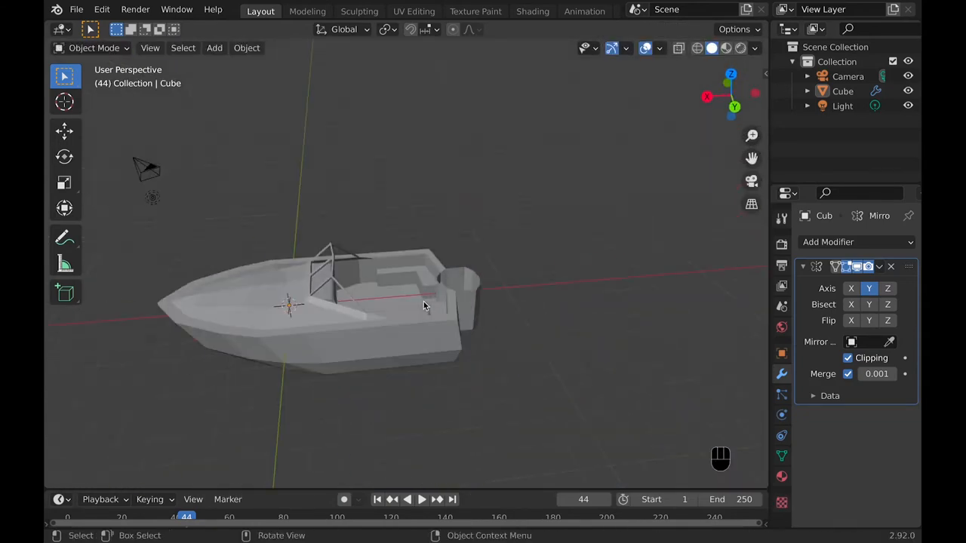
# - Resize the stern motor outline from top view into a taller outboard housing
pyautogui.press('Tab')
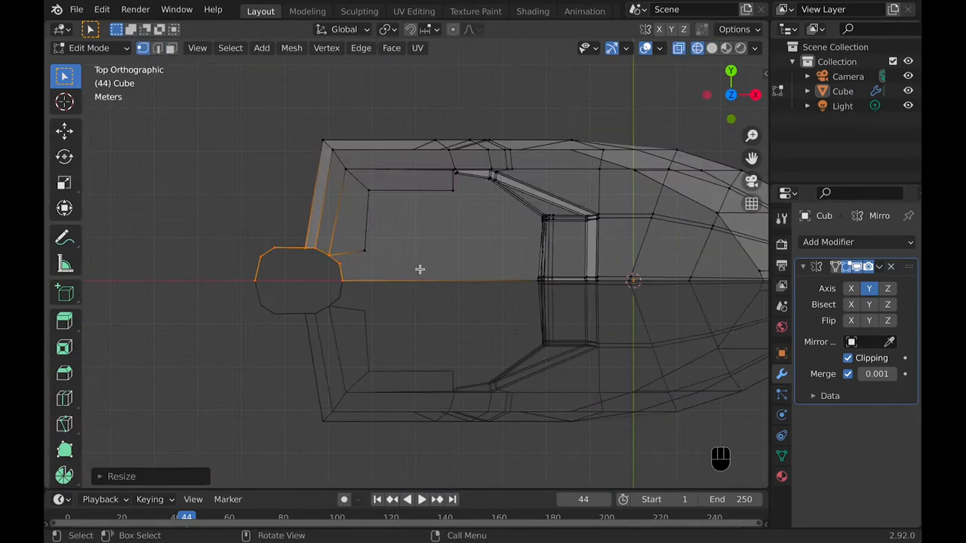
pyautogui.press('g')
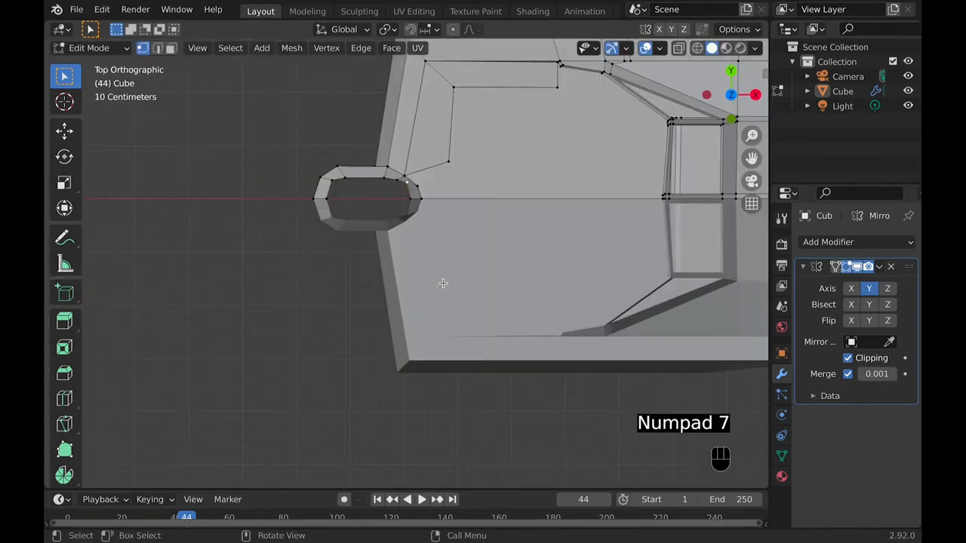
pyautogui.press('Tab')
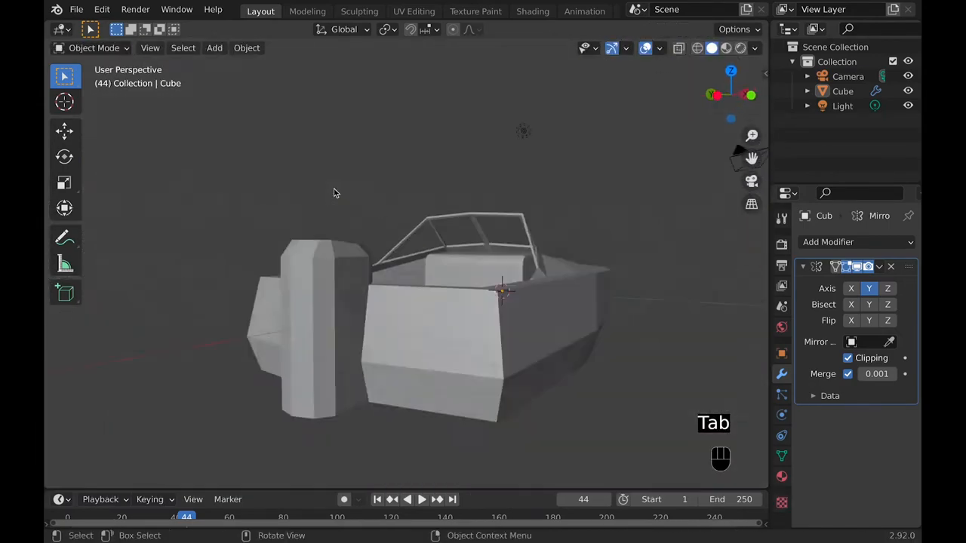
# - Extrude the motor downward, close its open side with a face and slide vertices into a tapered leg
pyautogui.press('Tab')
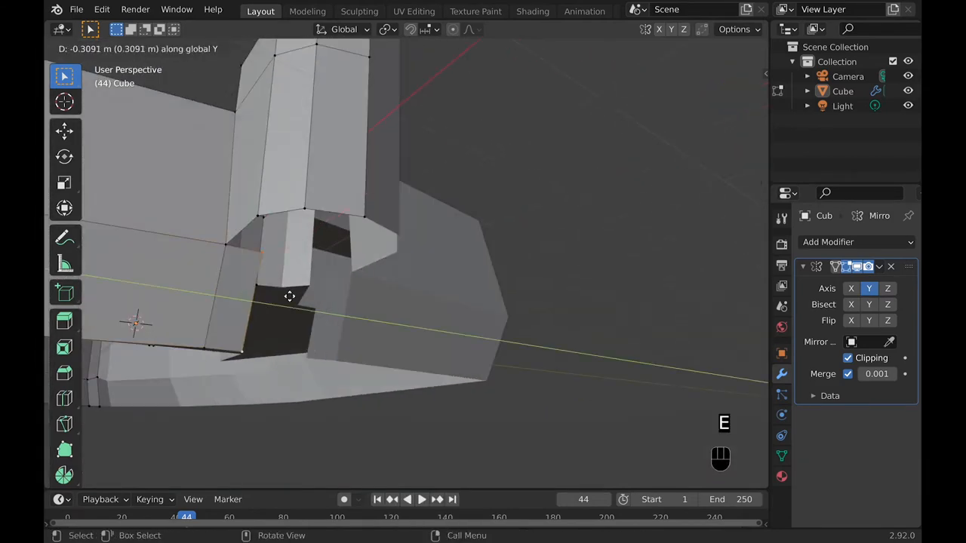
pyautogui.press('Tab')
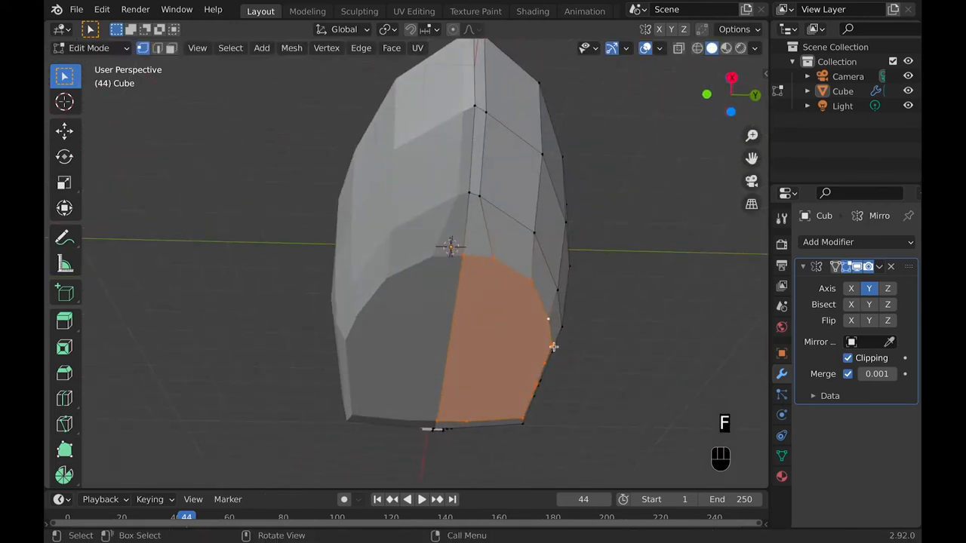
pyautogui.press('g')
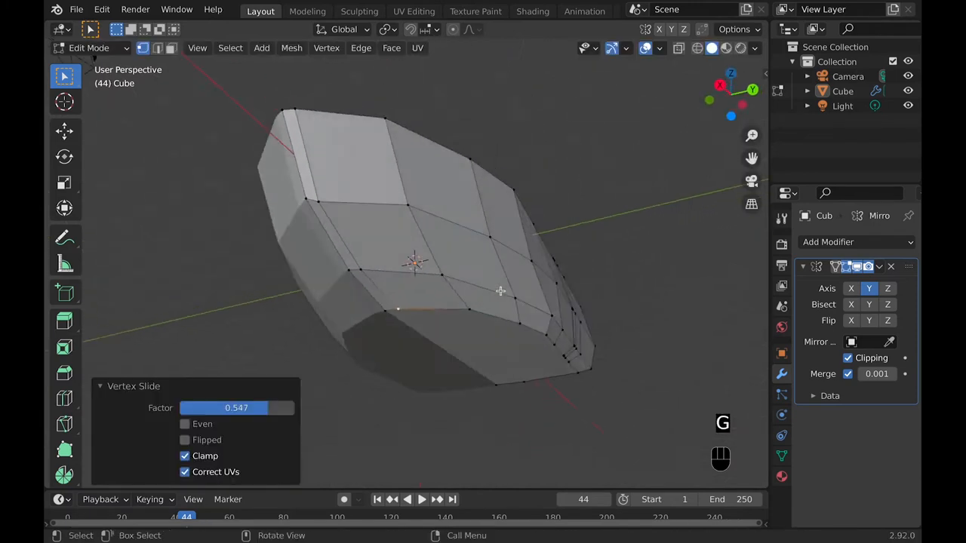
pyautogui.press('Tab')
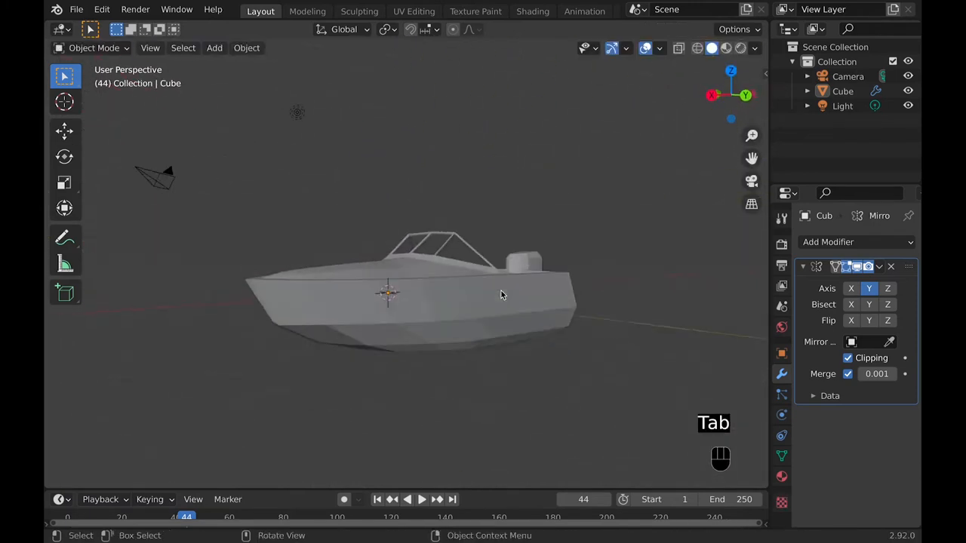
# - Save the project as 'Low Poly Boat' in the home folder
pyautogui.press('Tab')
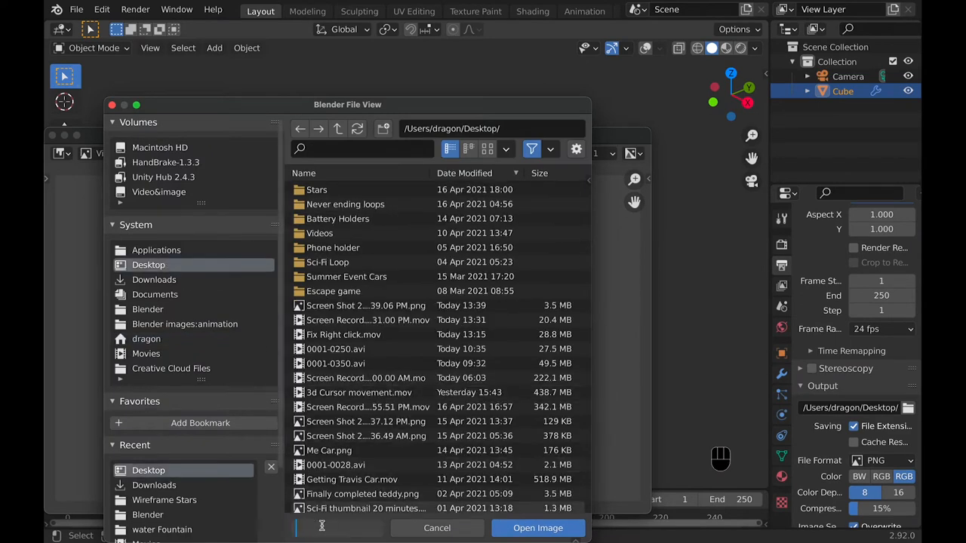
pyautogui.write('Low Poly')
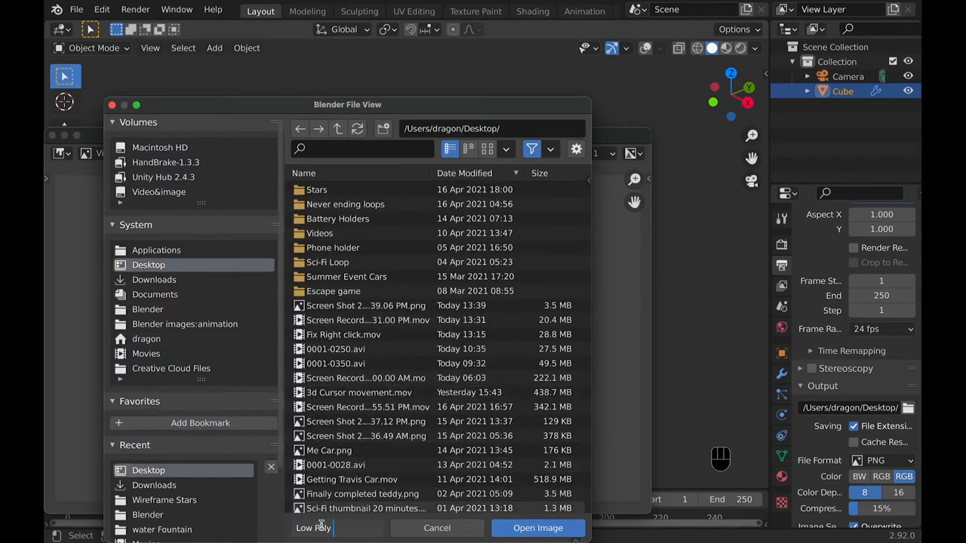
pyautogui.click(145, 338)
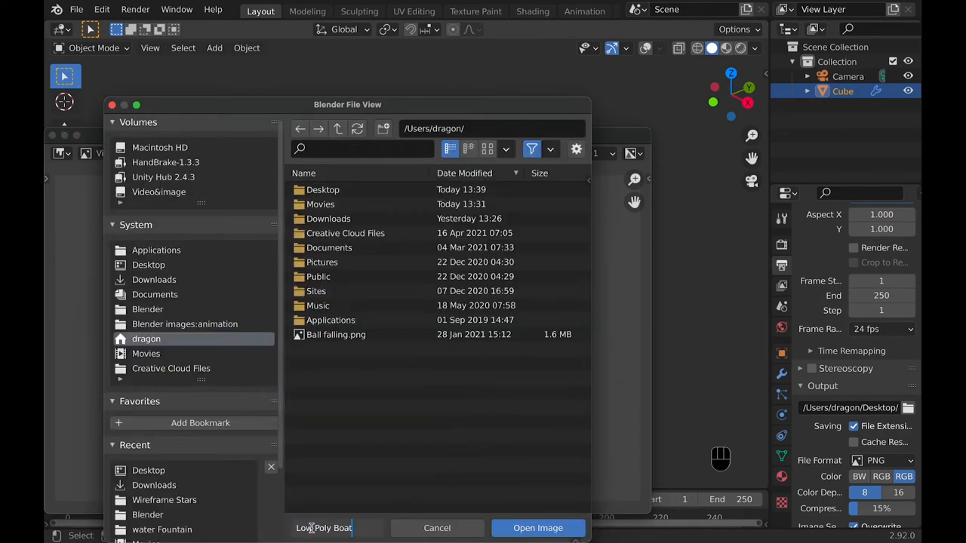
pyautogui.click(538, 528)
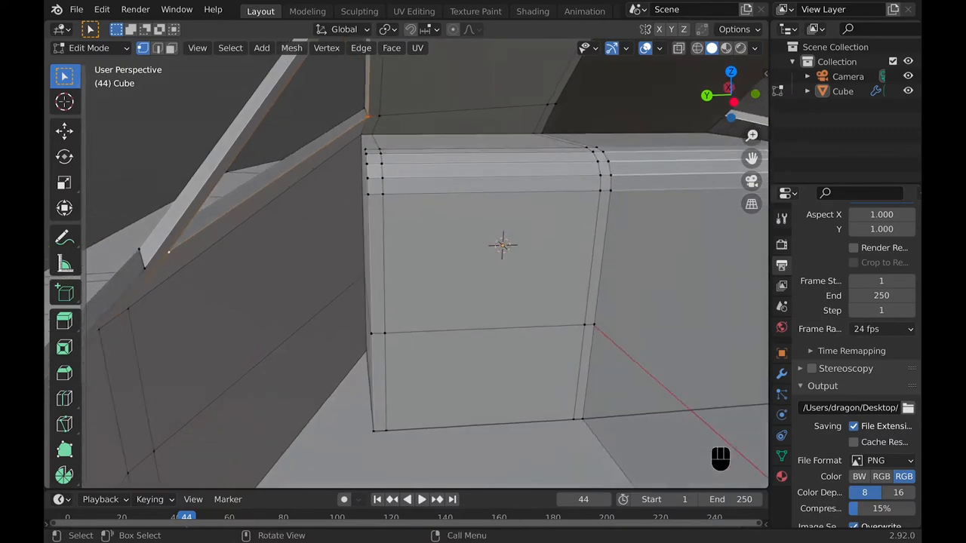
# - Assign blue window, dark trim and red stripe materials to selected hull faces
pyautogui.press('Tab')
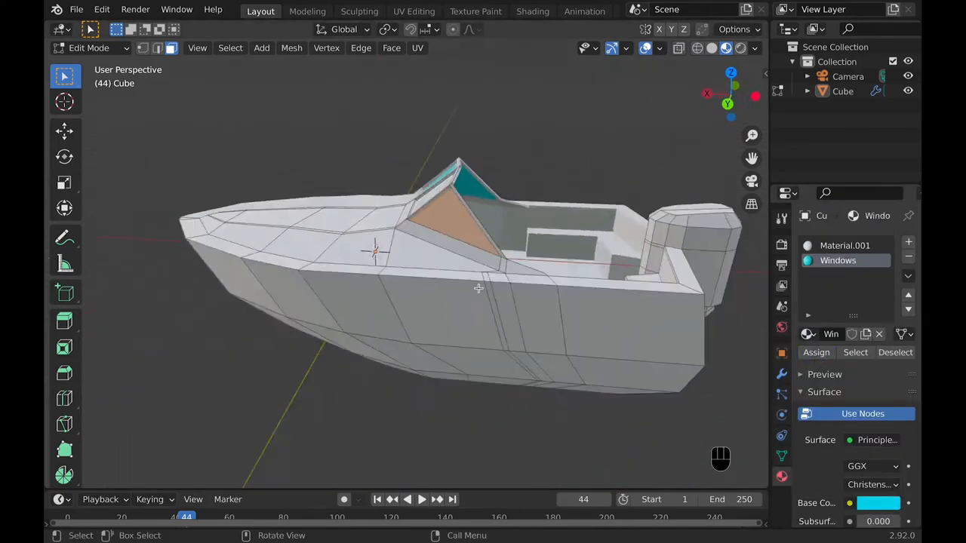
pyautogui.moveTo(483, 302); pyautogui.dragTo(392, 279)
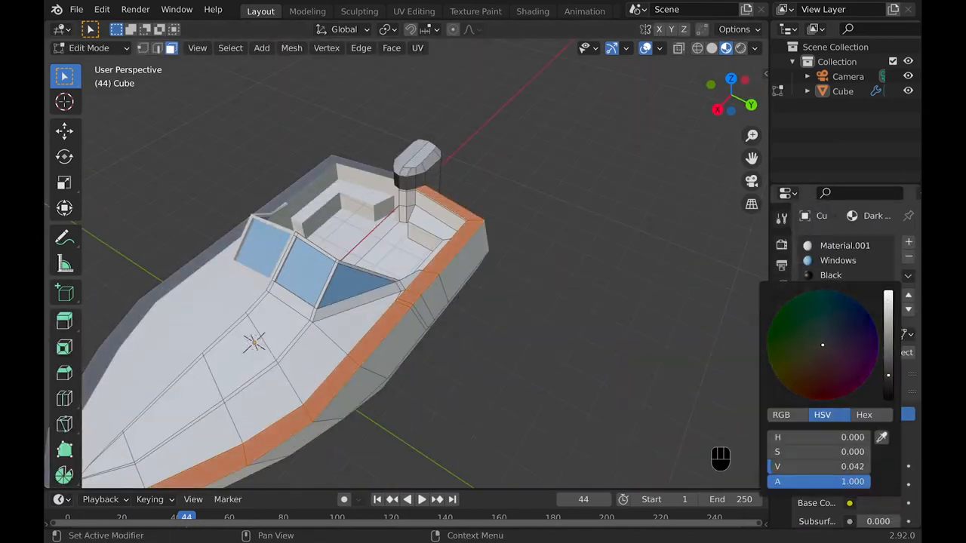
pyautogui.press('Tab')
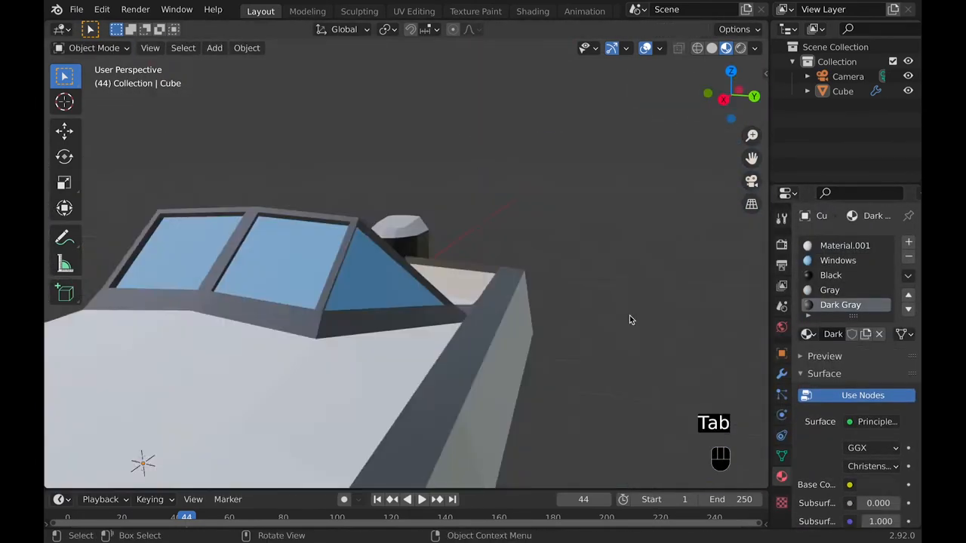
pyautogui.press('Tab')
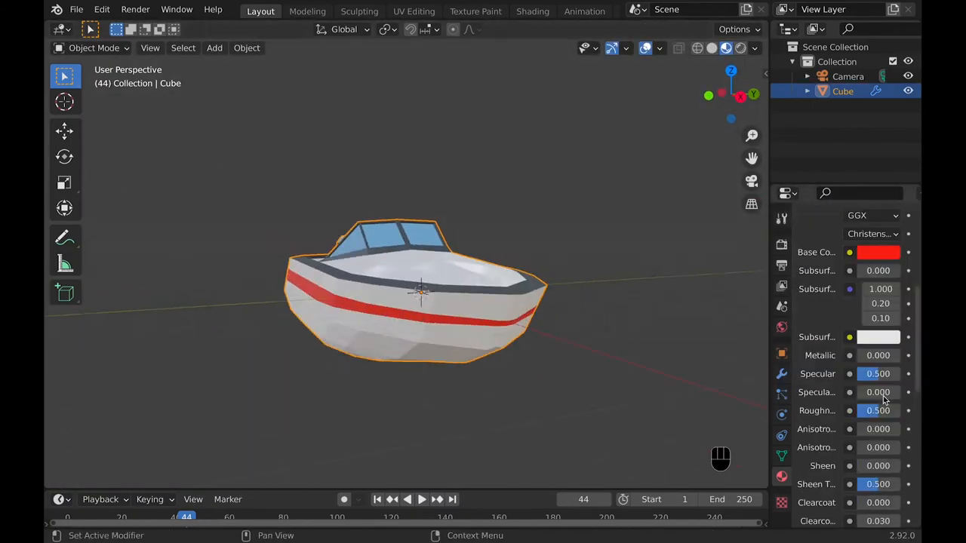
pyautogui.press('Tab')
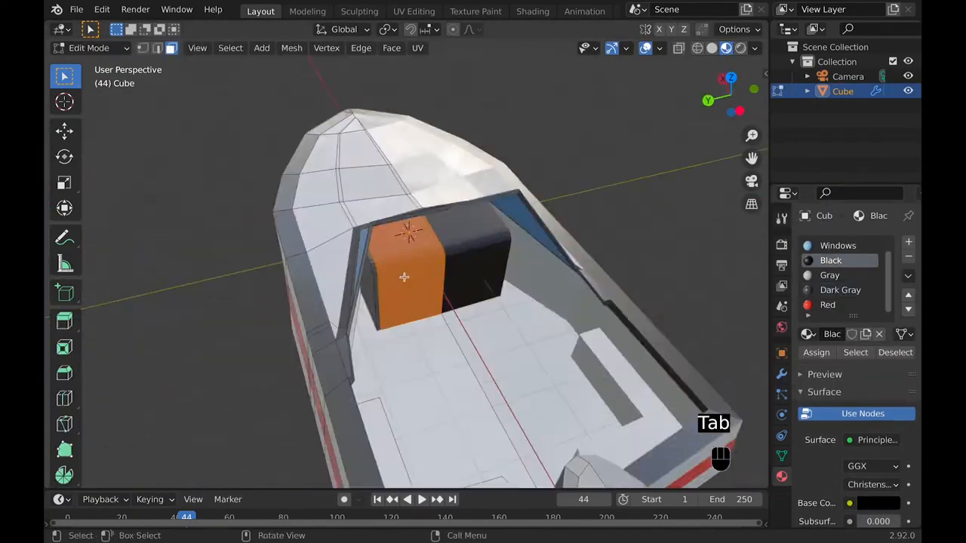
pyautogui.press('Tab')
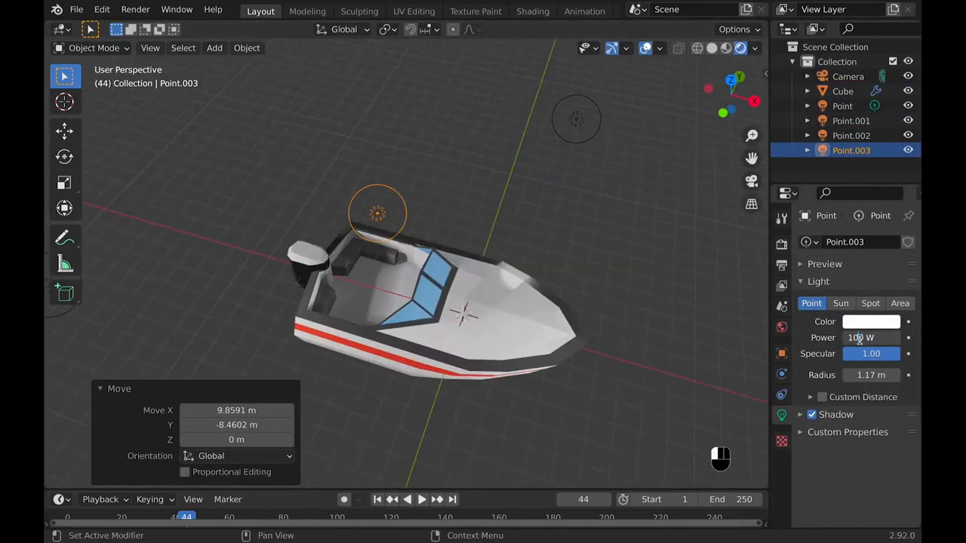
# - Select the hull and add a terrain ground plane beneath the boat
pyautogui.click(842, 90)
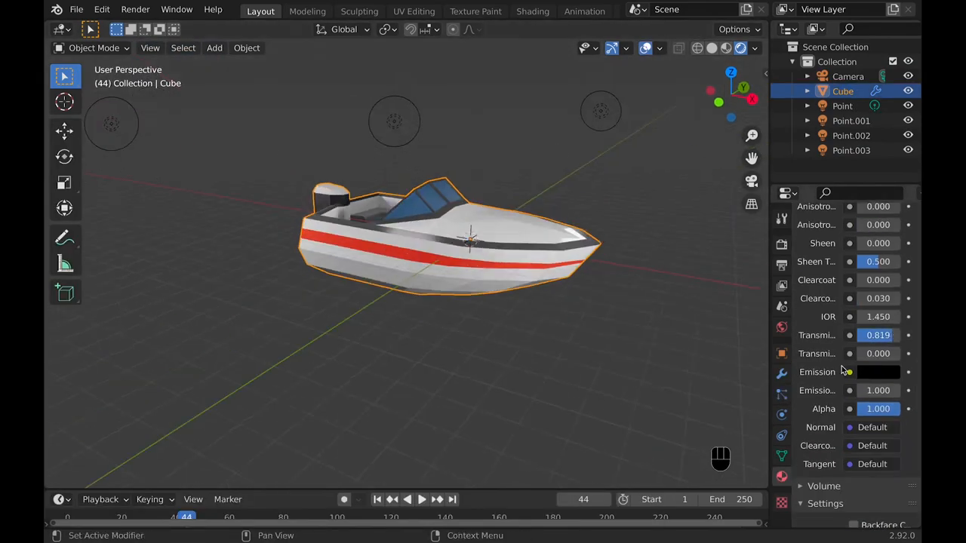
pyautogui.click(531, 9)
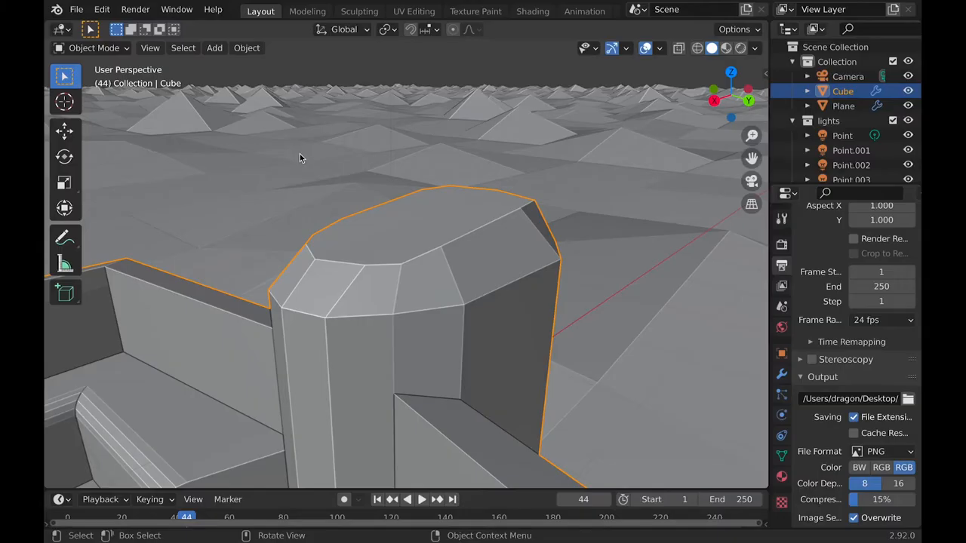
pyautogui.moveTo(429, 250)
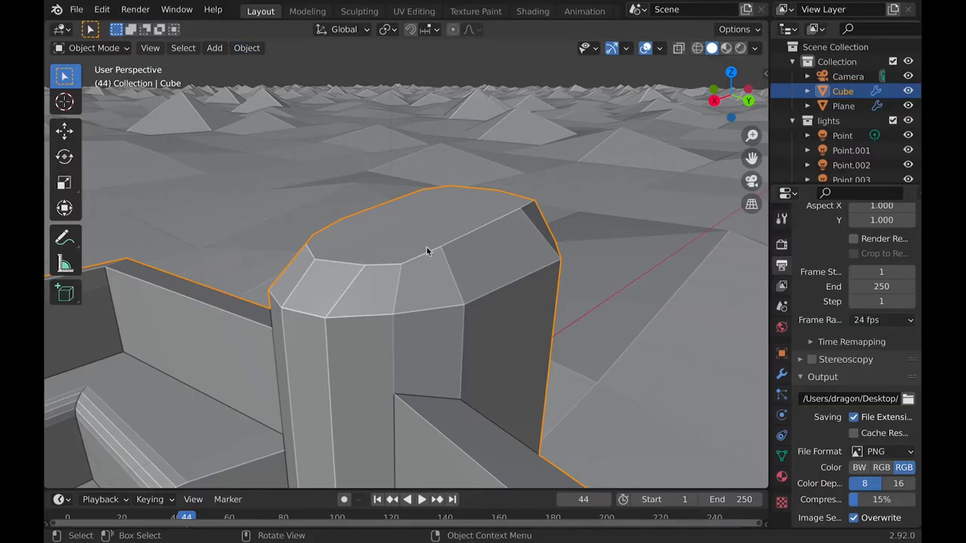
# - Switch the viewport to Cycles rendered shading to reveal the motor's bad faces
pyautogui.click(721, 46)
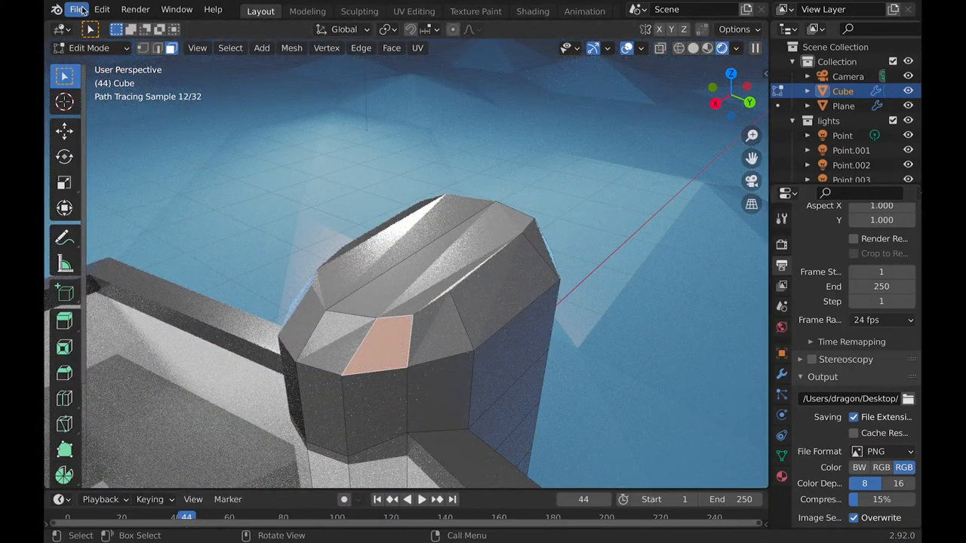
# - Enable the Mesh: LoopTools add-on in Preferences and resume editing the hull
pyautogui.click(101, 9)
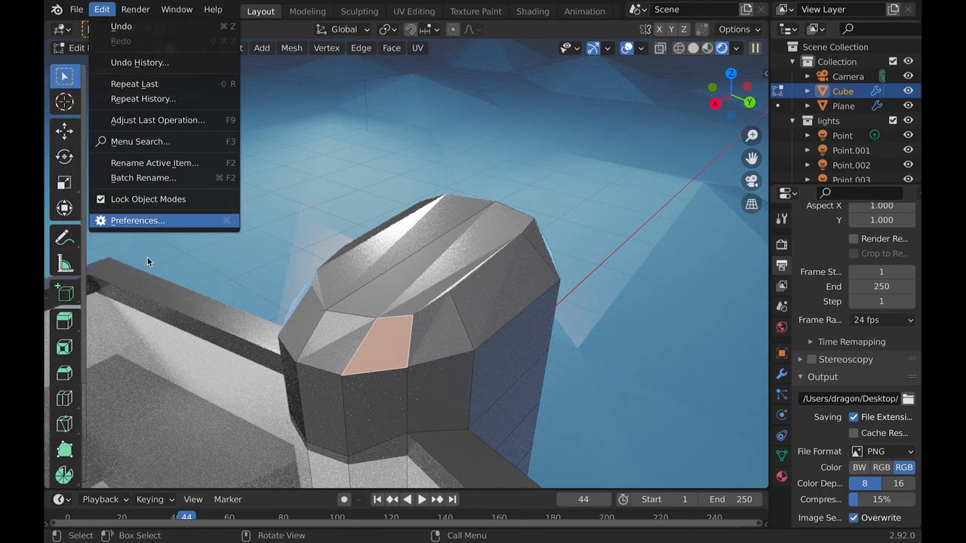
pyautogui.click(137, 220)
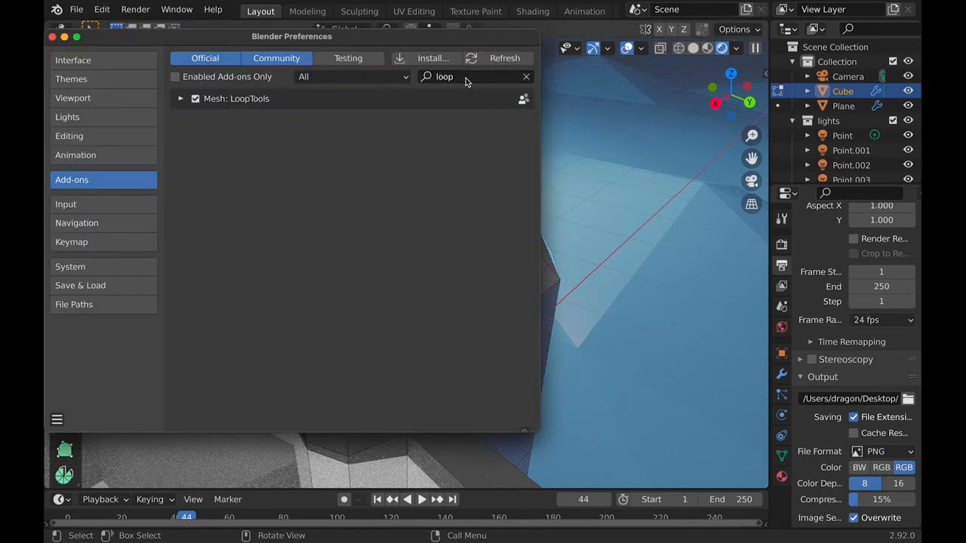
pyautogui.click(196, 100)
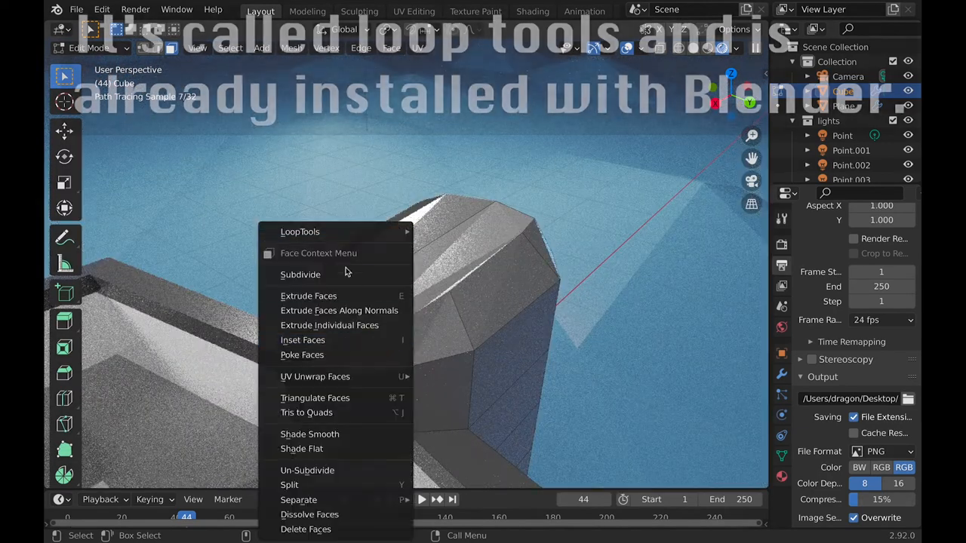
pyautogui.moveTo(299, 233)
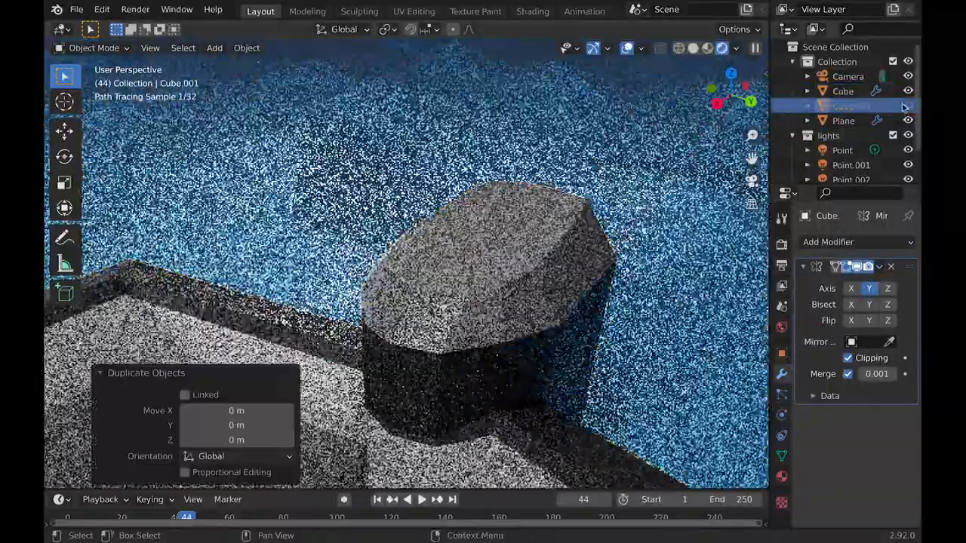
pyautogui.press('Tab')
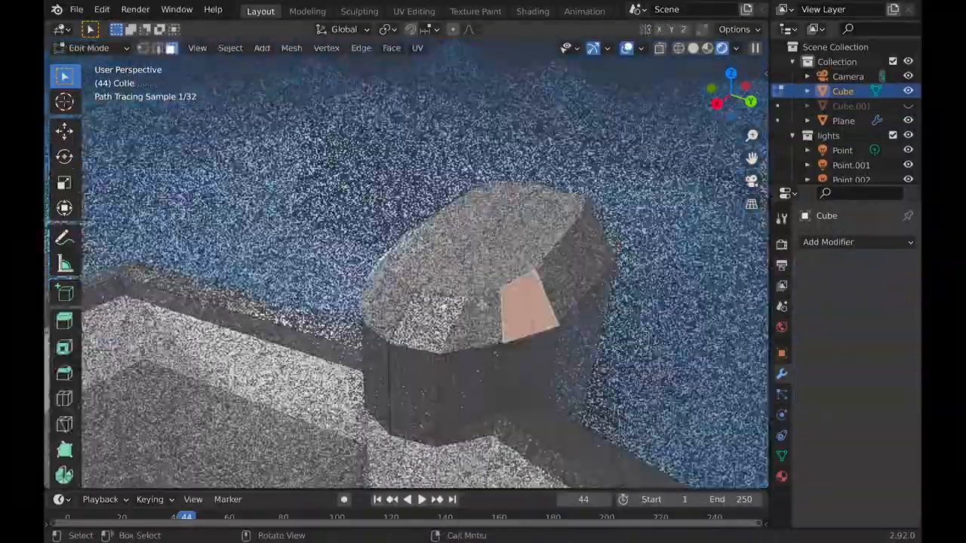